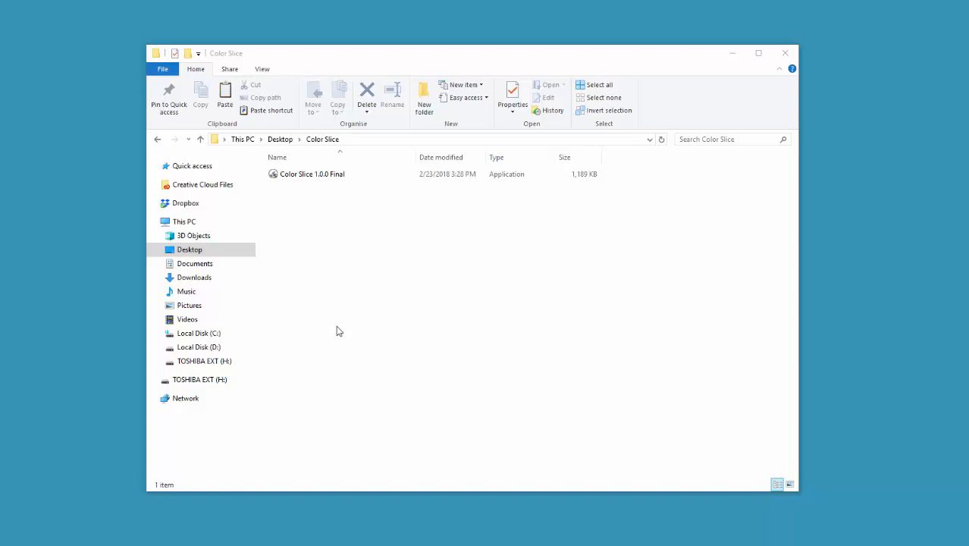
{"action": "mouse_move", "coordinate": [369, 325]}
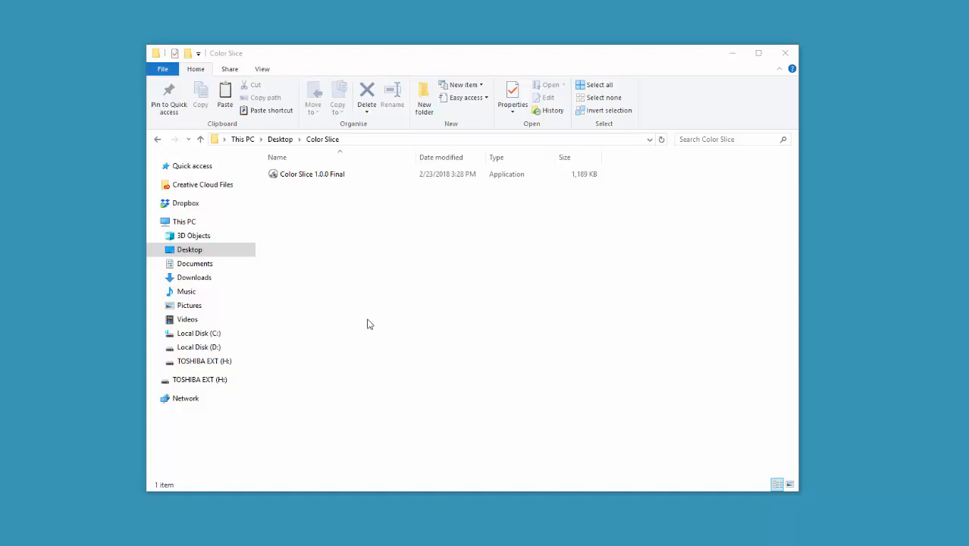
{"action": "mouse_move", "coordinate": [329, 267]}
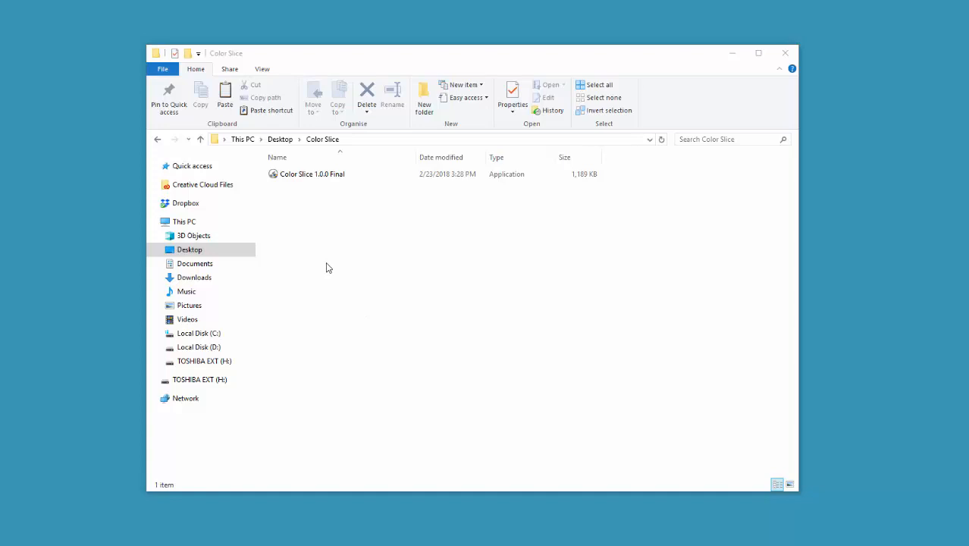
Select the Color Slice 1.0.0 Final application in the Desktop Color Slice folder.
{"action": "left_click", "coordinate": [310, 173]}
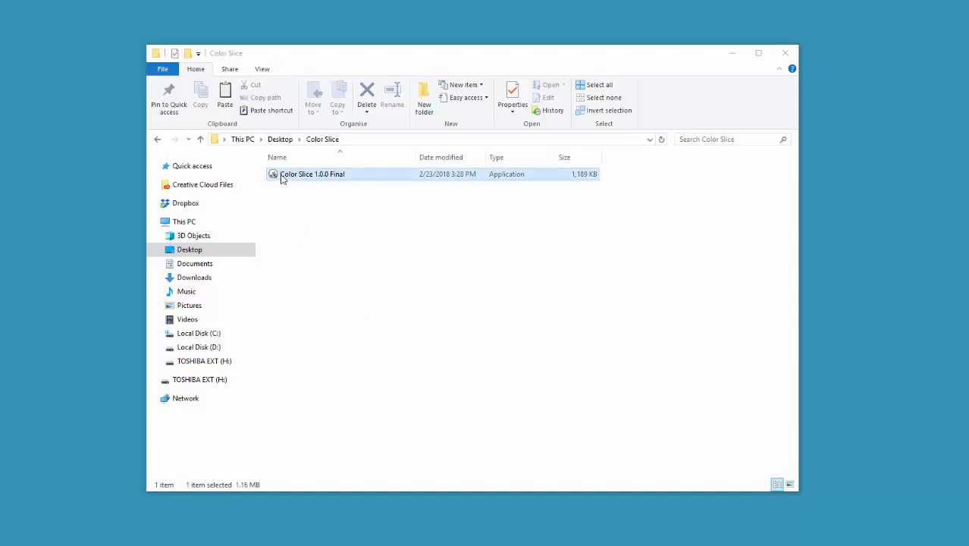
{"action": "left_click", "coordinate": [311, 173]}
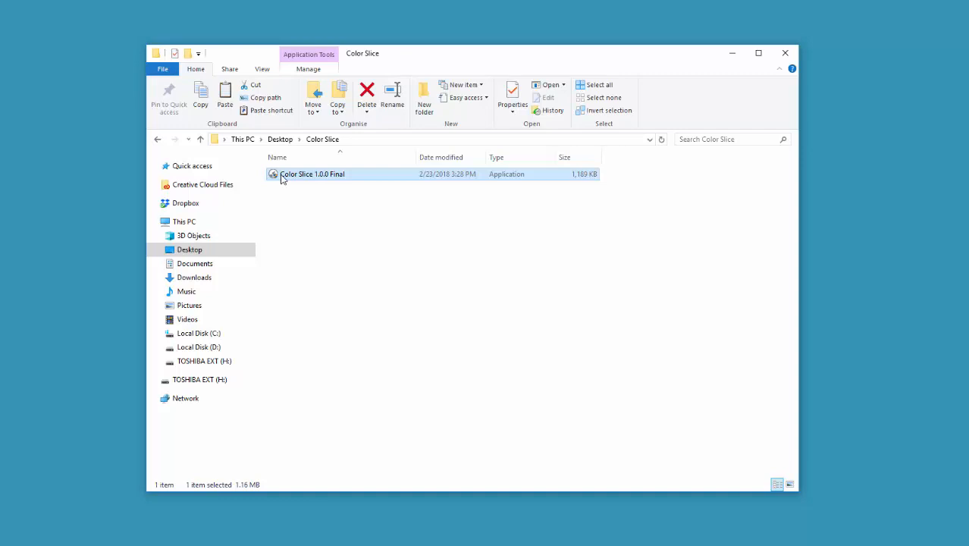
Run the Color Slice 1.0.0 Final installer to reach its license agreement.
{"action": "double_click", "coordinate": [311, 174]}
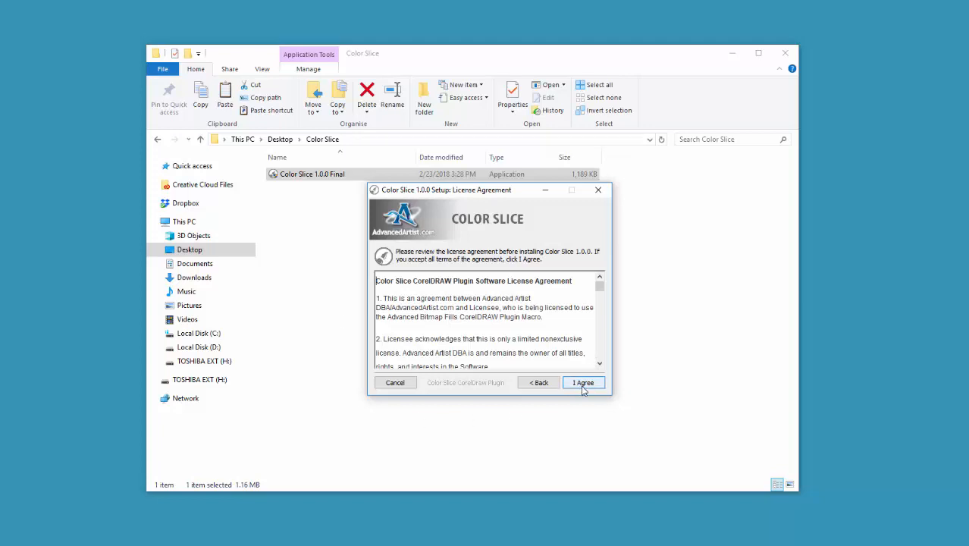
Agree to the license, install for CorelDRAW X8 and 2017 in the default folder, and close setup.
{"action": "left_click", "coordinate": [584, 383]}
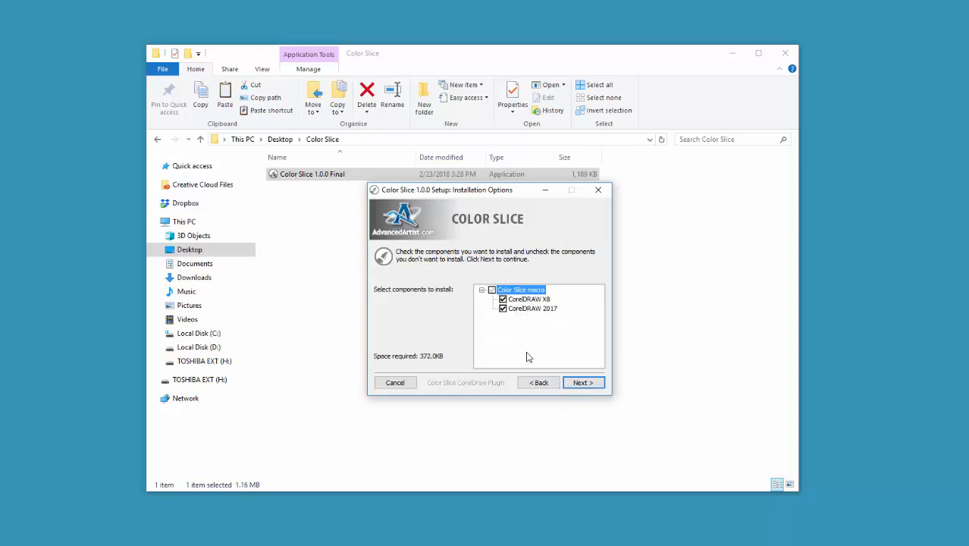
{"action": "left_click", "coordinate": [584, 383]}
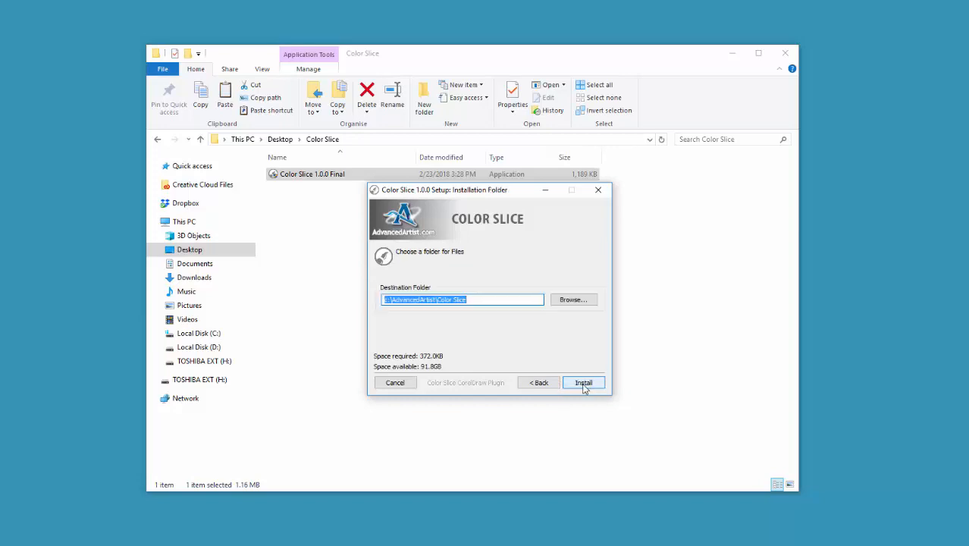
{"action": "left_click", "coordinate": [583, 383]}
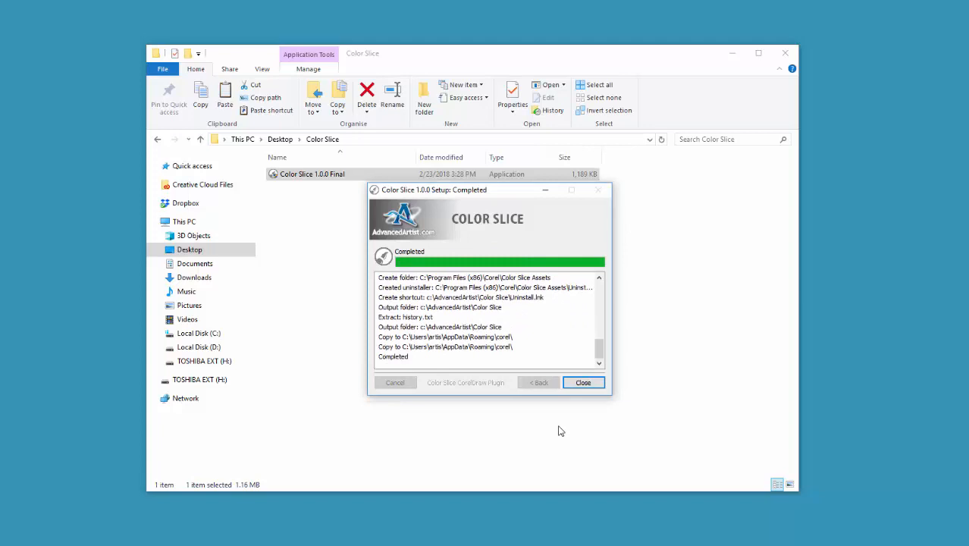
{"action": "left_click", "coordinate": [583, 383]}
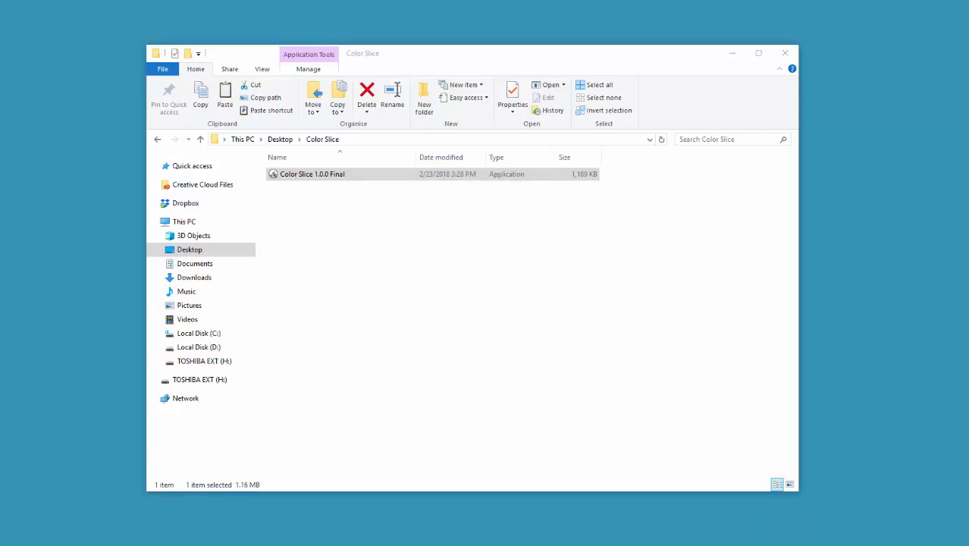
Launch CorelDRAW 2017 and create the blank Untitled-1 document.
{"action": "double_click", "coordinate": [309, 174]}
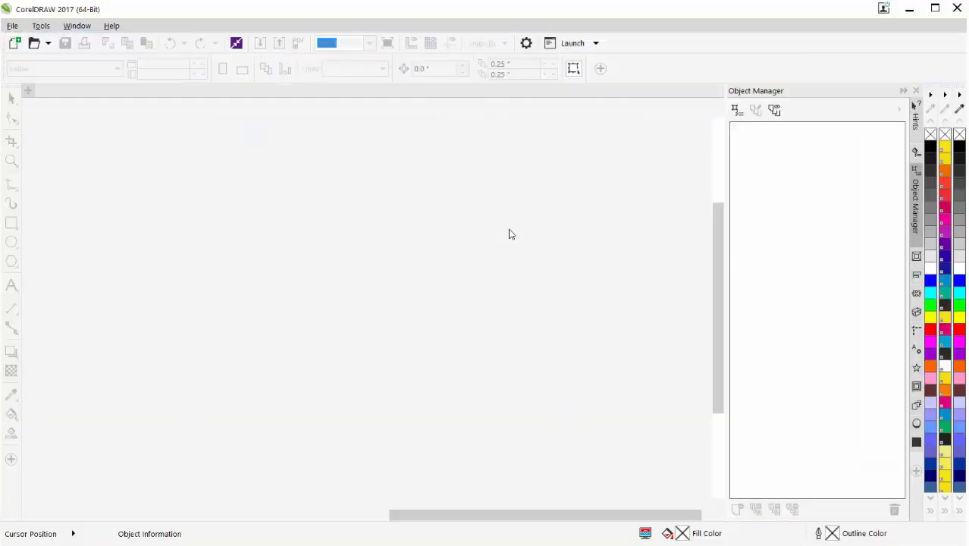
{"action": "left_click", "coordinate": [12, 41]}
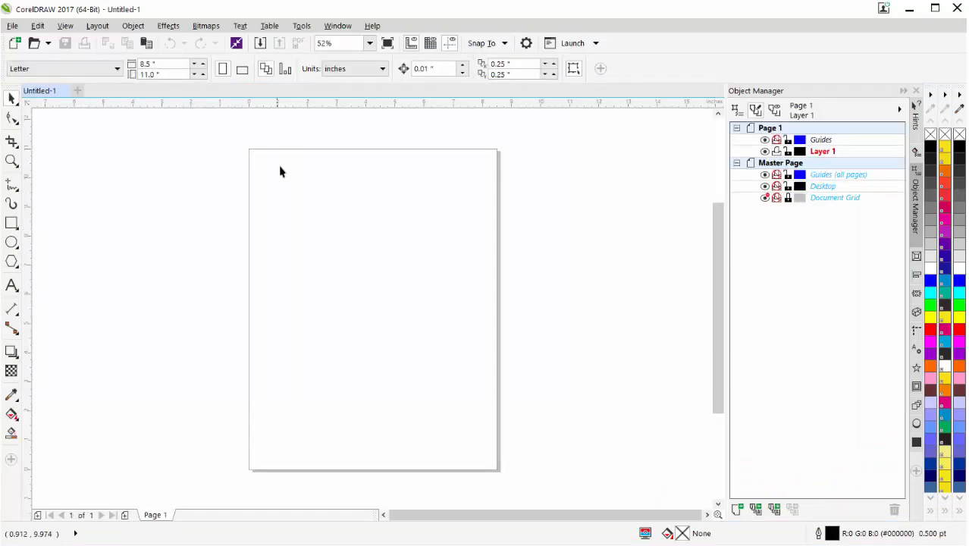
Show the Advanced Artist docker and launch Color Slice from it.
{"action": "left_click", "coordinate": [338, 25]}
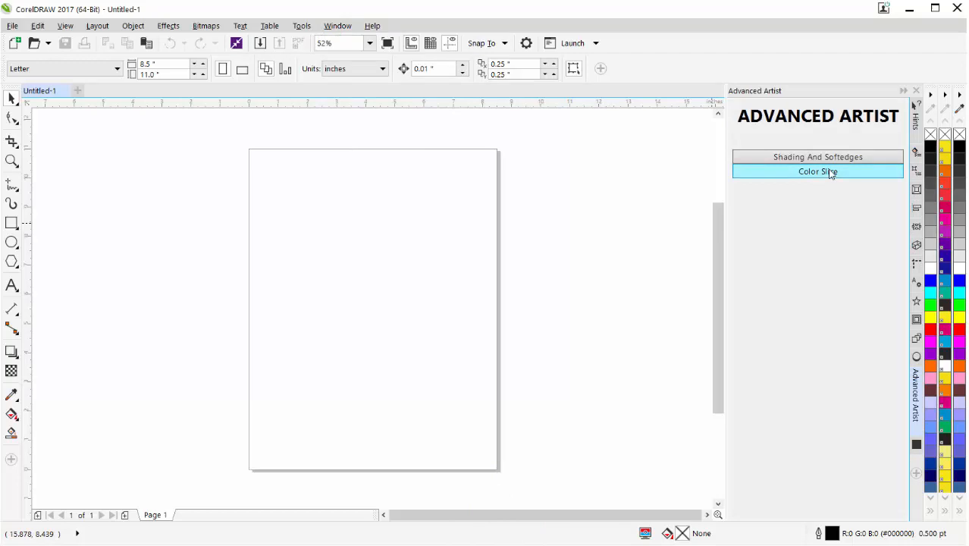
{"action": "left_click", "coordinate": [818, 171]}
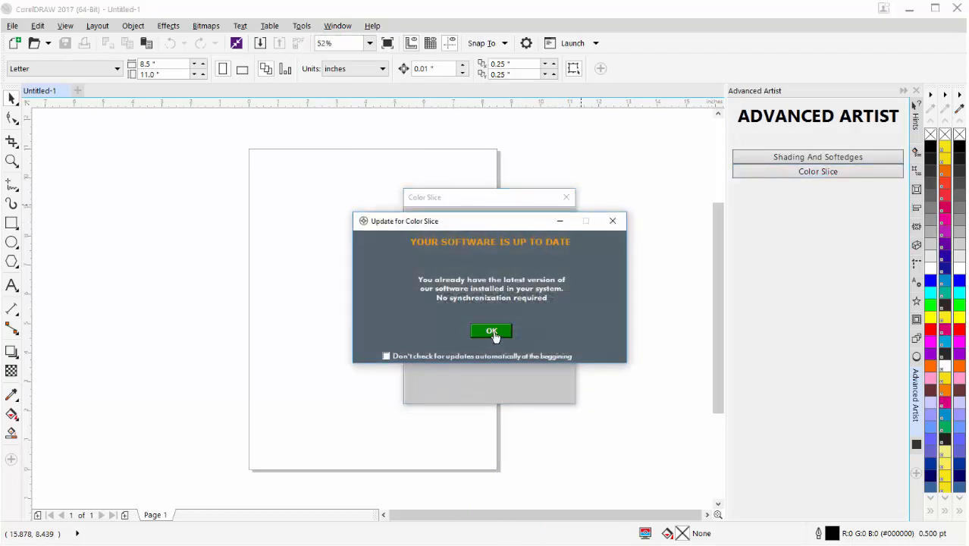
Dismiss the Update for Color Slice notice and drag the Color Slice window to the upper left.
{"action": "left_click", "coordinate": [490, 330]}
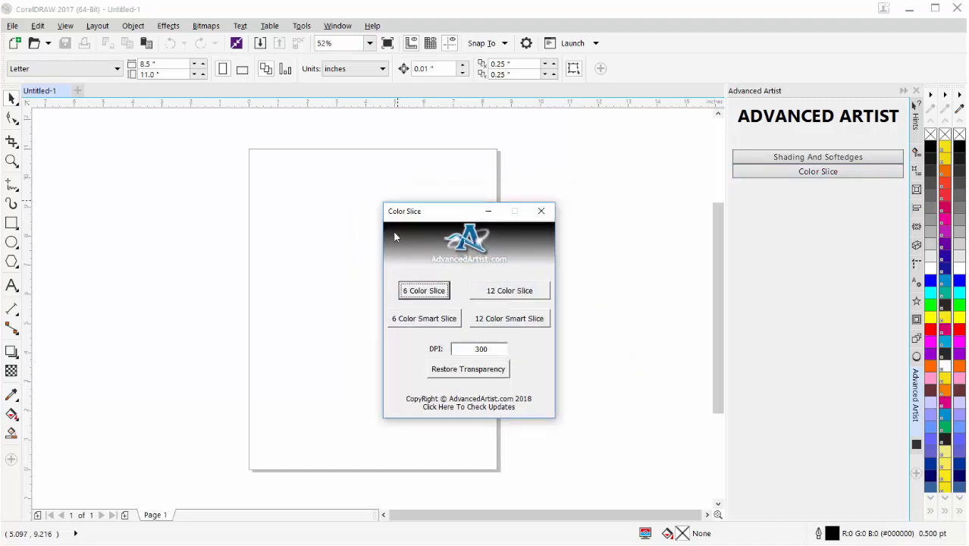
{"action": "left_click_drag", "start_coordinate": [468, 210], "coordinate": [170, 126]}
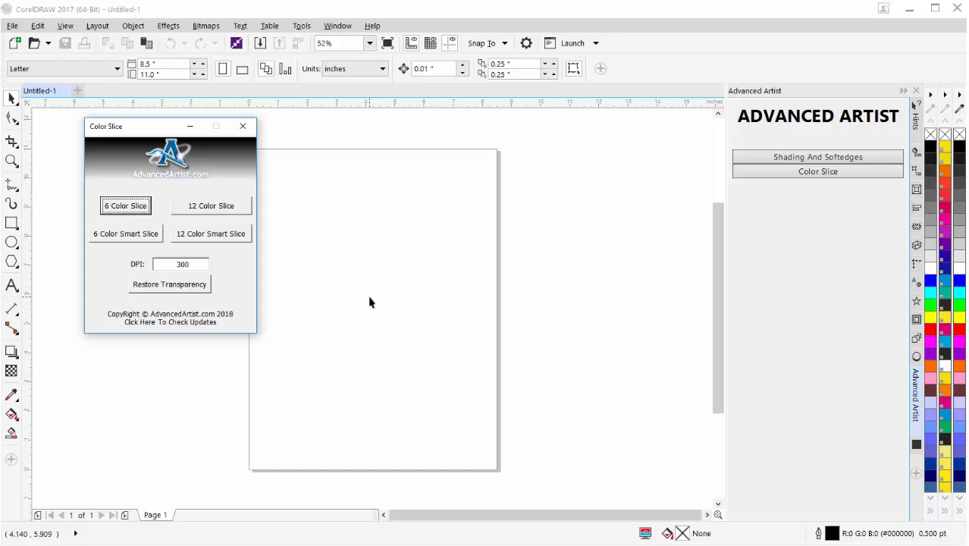
{"action": "mouse_move", "coordinate": [854, 209]}
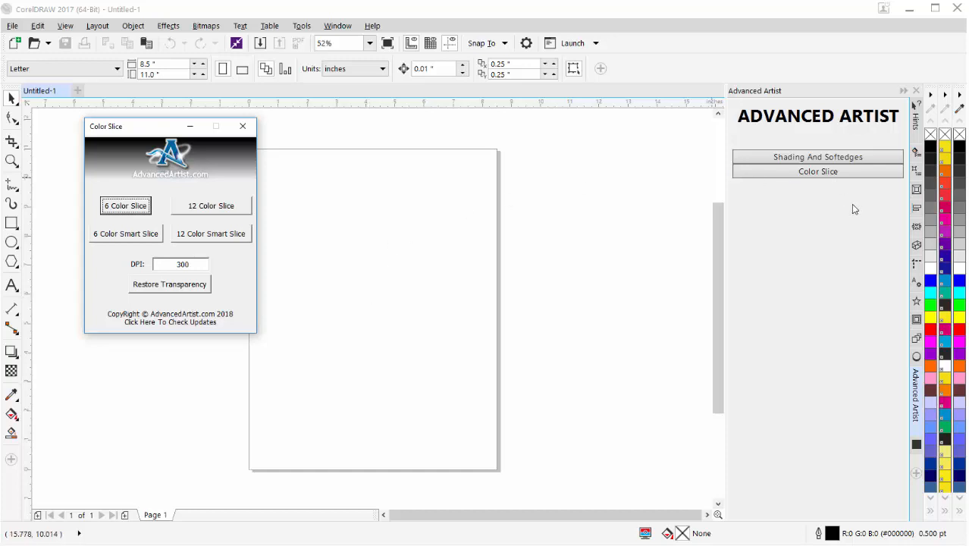
{"action": "mouse_move", "coordinate": [850, 201]}
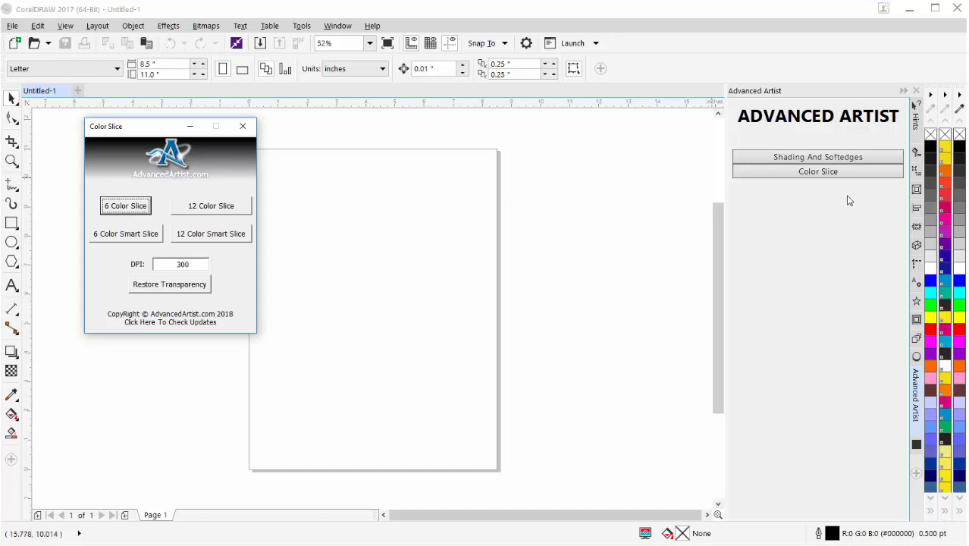